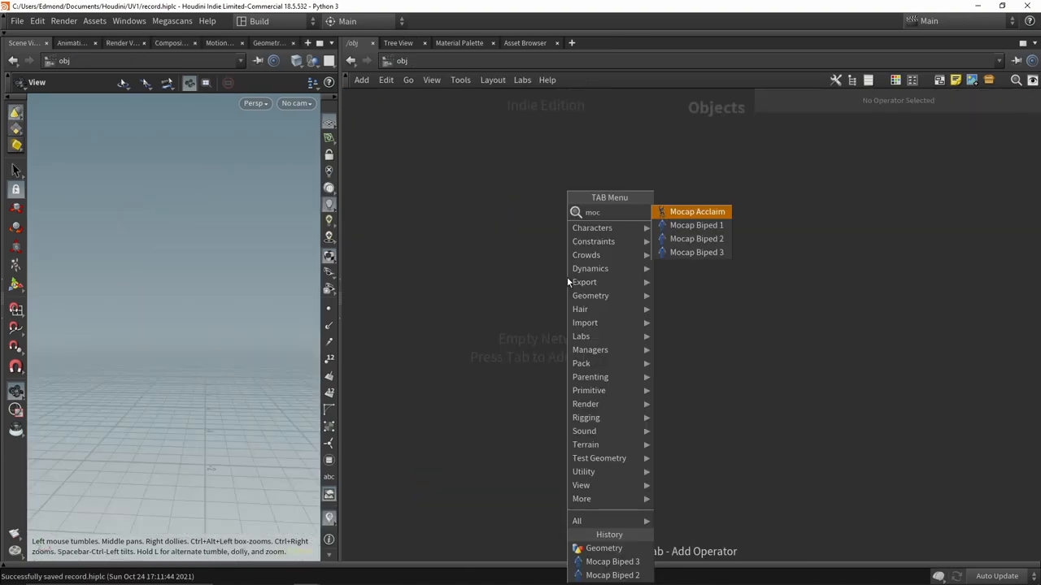
Add Mocap Biped 3, then a Ring-shaped Planar Patch with Fuse and UV Quick Shade
left_click(696, 252)
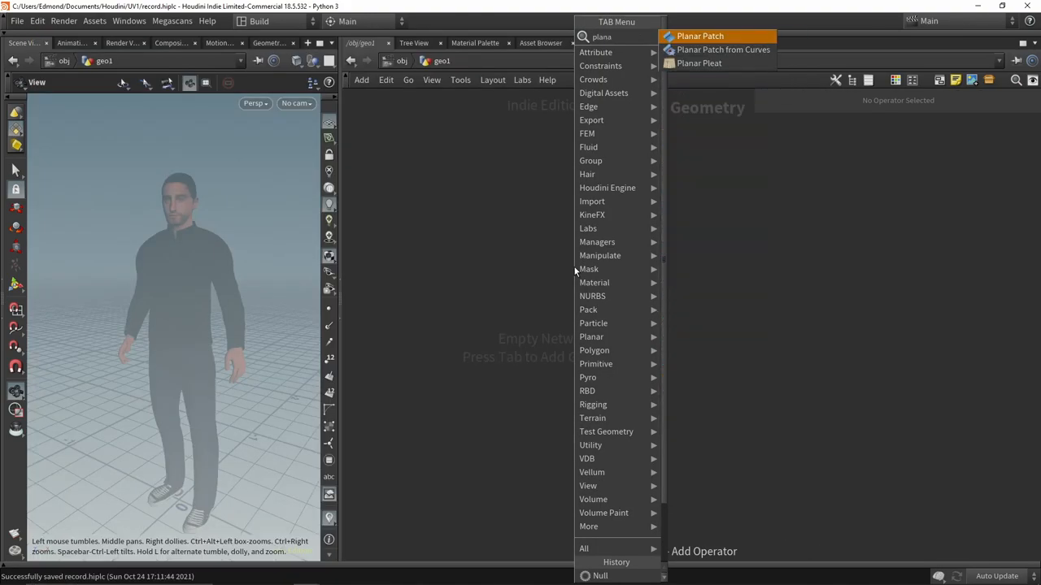
left_click(700, 36)
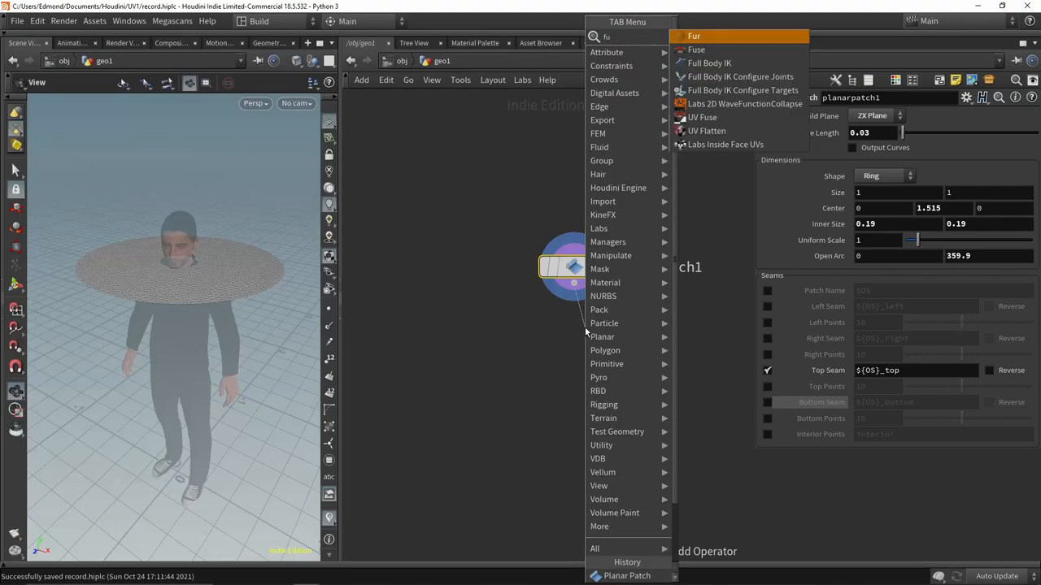
left_click(696, 50)
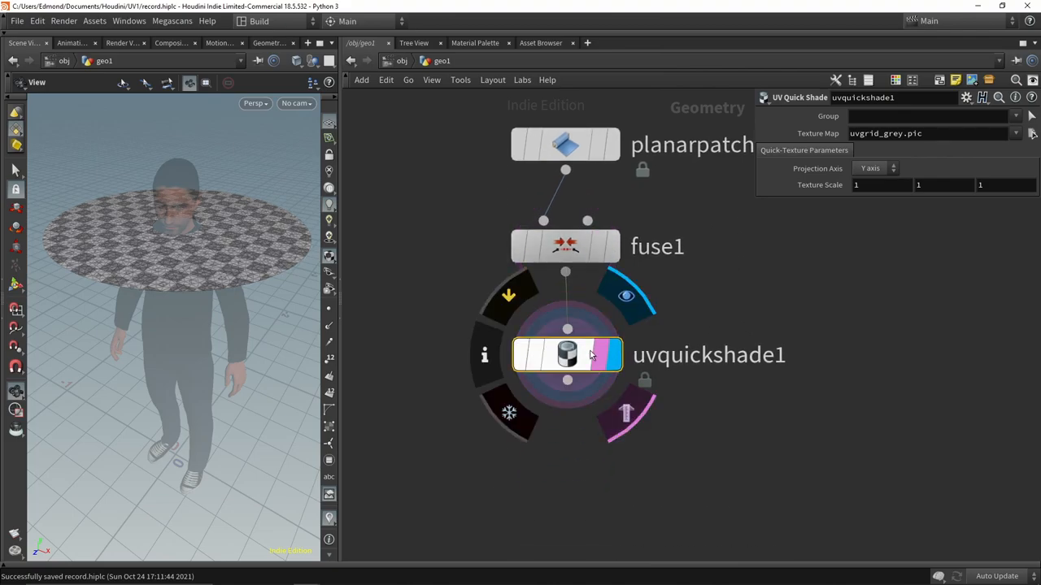
key("Tab")
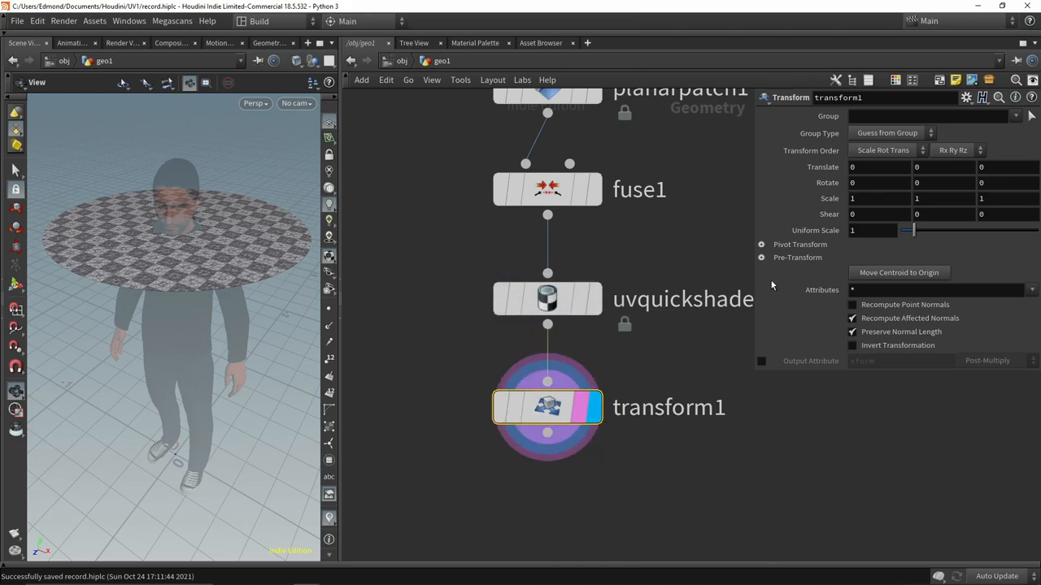
Rotate the ring -90 in a Transform, add Vellum Cloth and Drape, with geo_skin as collider
left_click(761, 243)
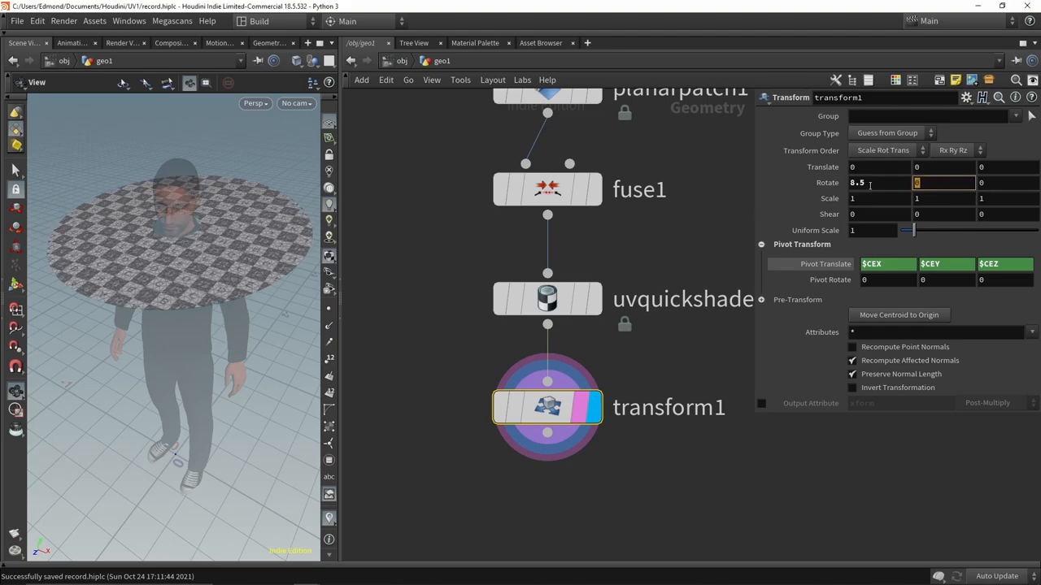
type("-90")
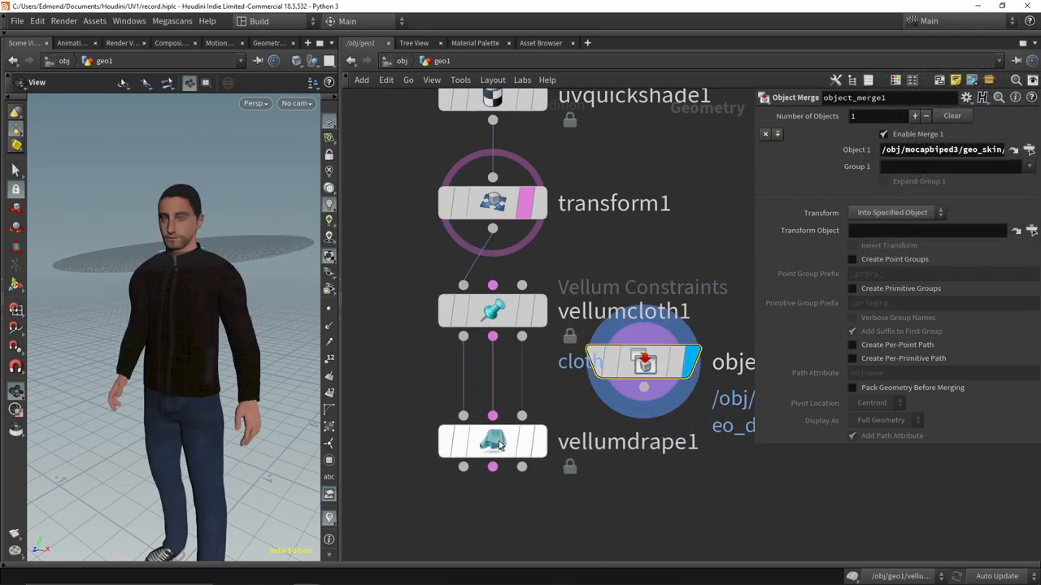
Freeze vellumdrape1 at frame 90, then add Vellum Post-Process and Time Shift nodes
left_click(492, 442)
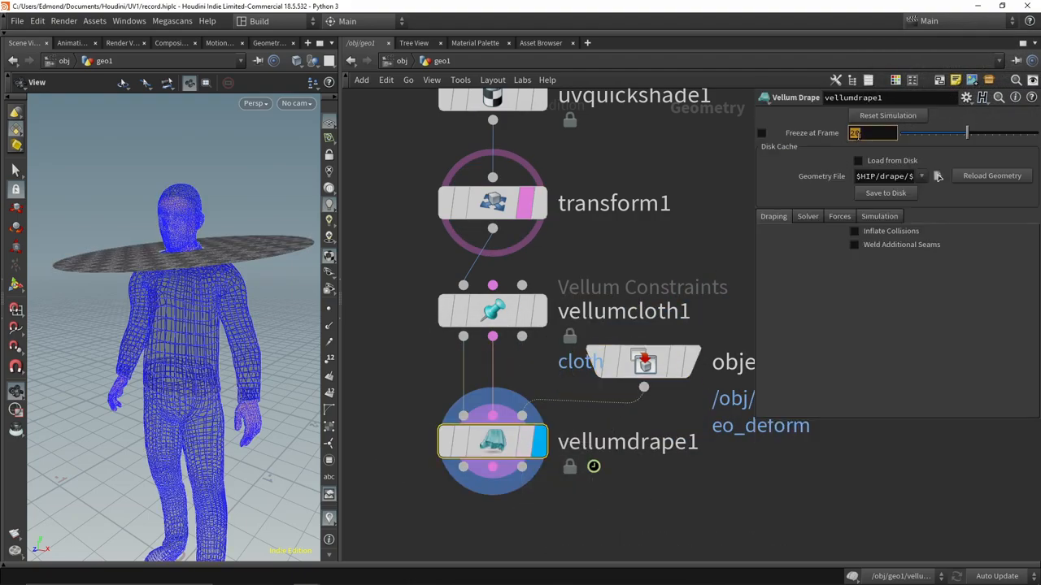
left_click(762, 133)
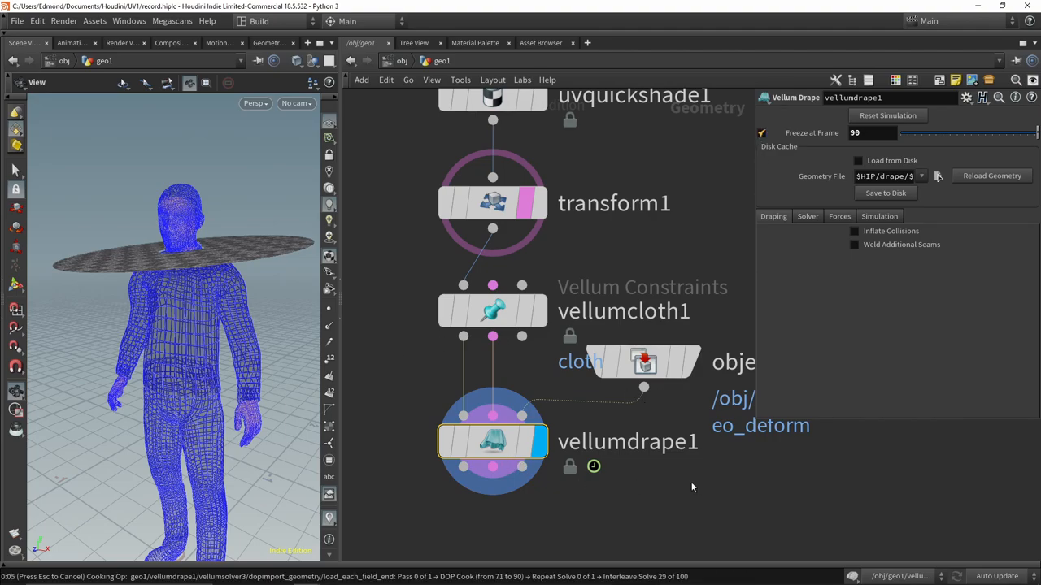
key("Tab")
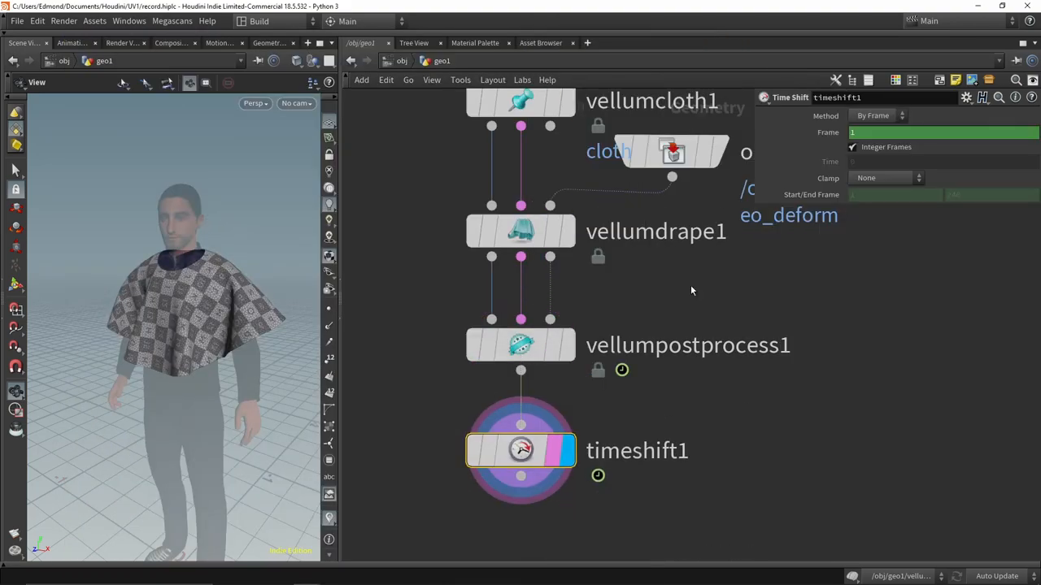
Add Attribute Delete, Group and Group Promote, extrude planarpatch1_top, and add Null 'Fur_extruded'
key("Tab")
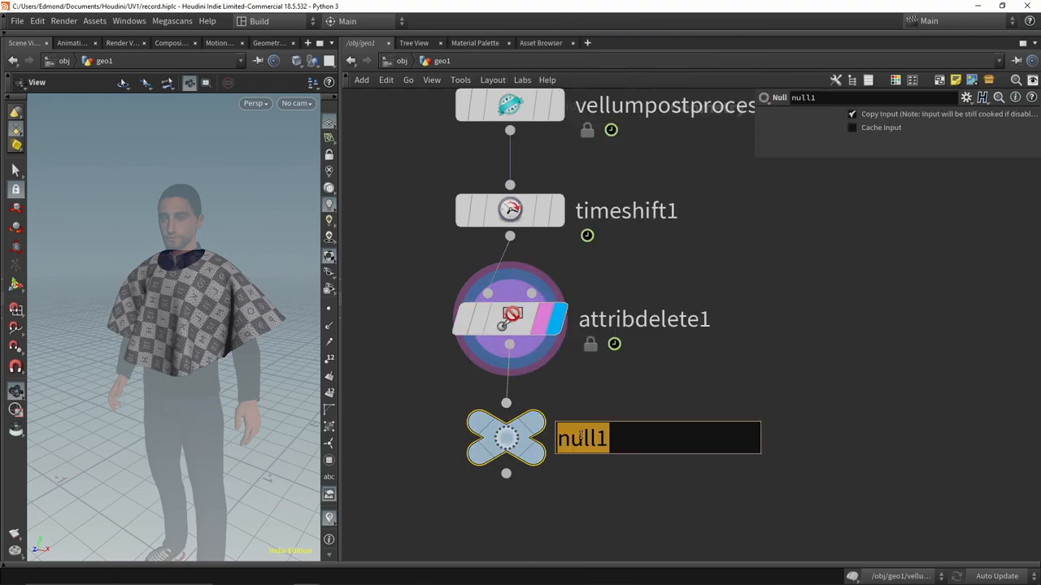
key("Tab")
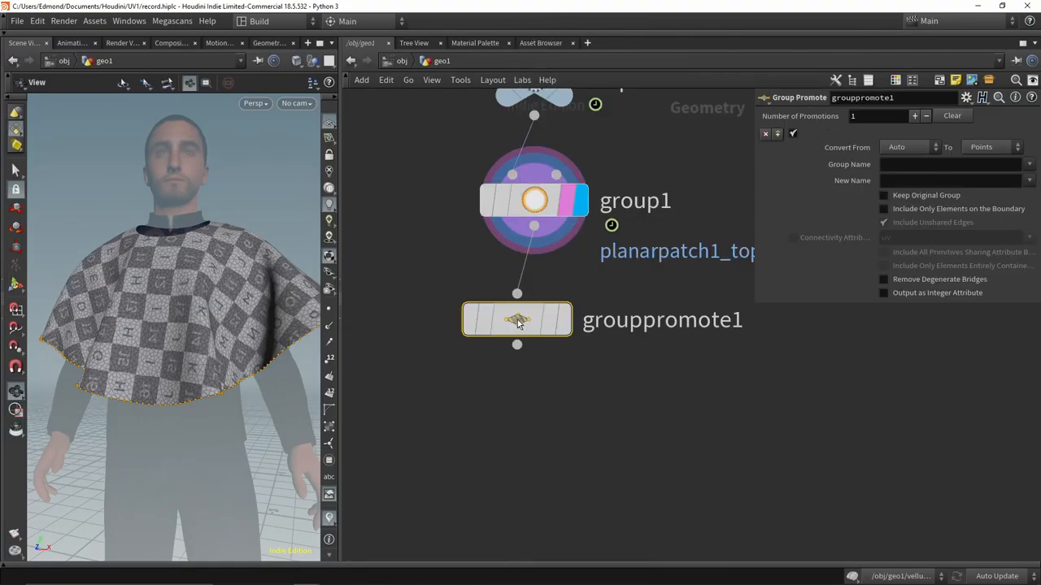
left_click(1017, 147)
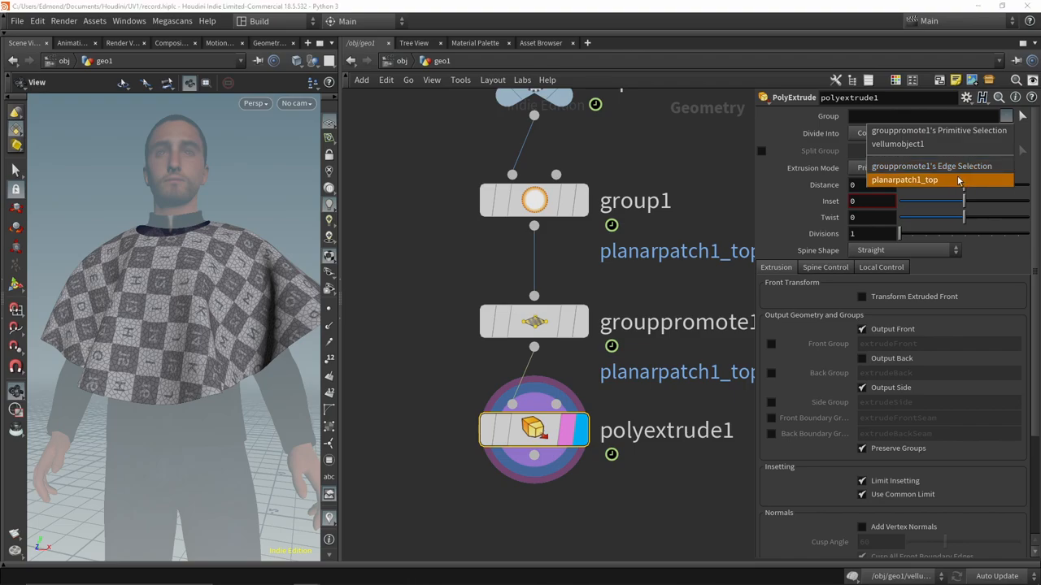
left_click(905, 180)
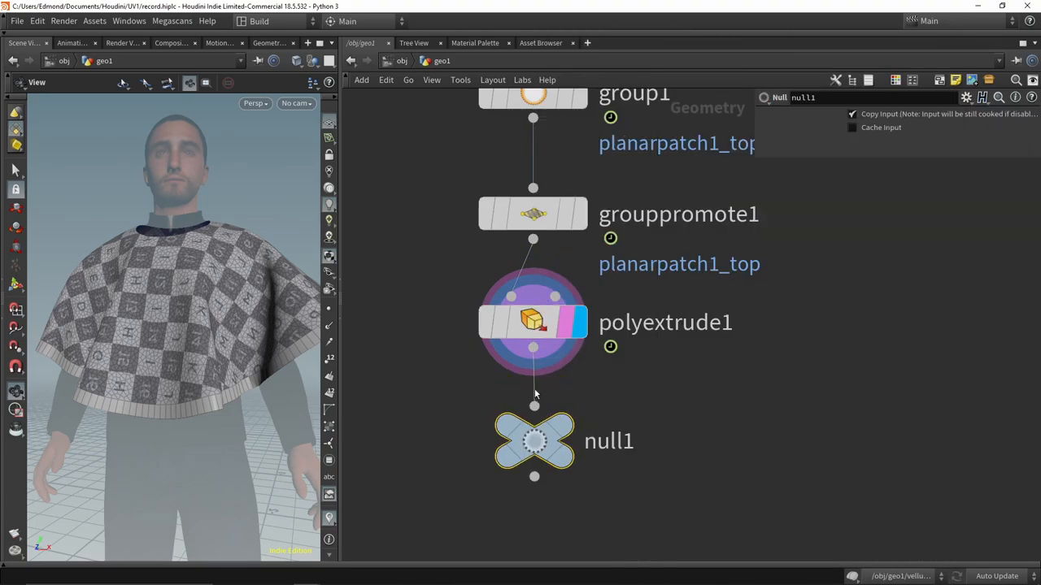
type("Fur_ex")
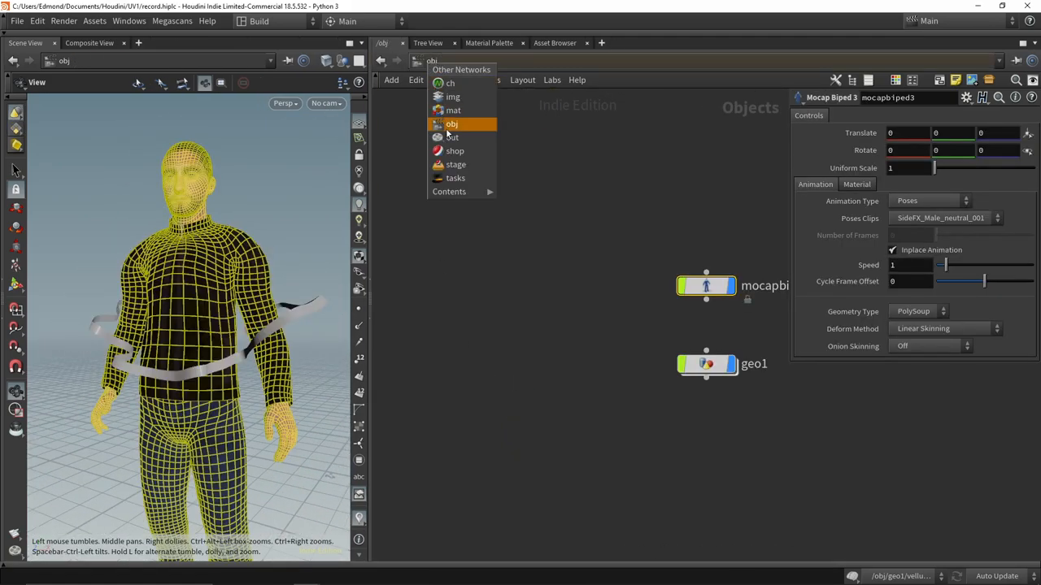
Switch to /img/comp1 and view the Out null's strand image in the Composite View
left_click(452, 96)
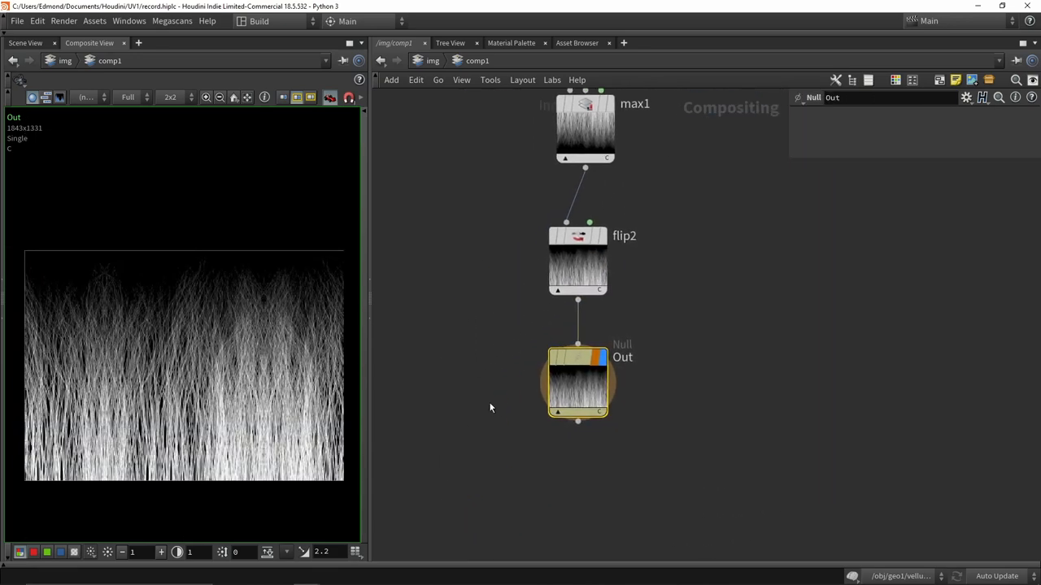
mouse_move(169, 446)
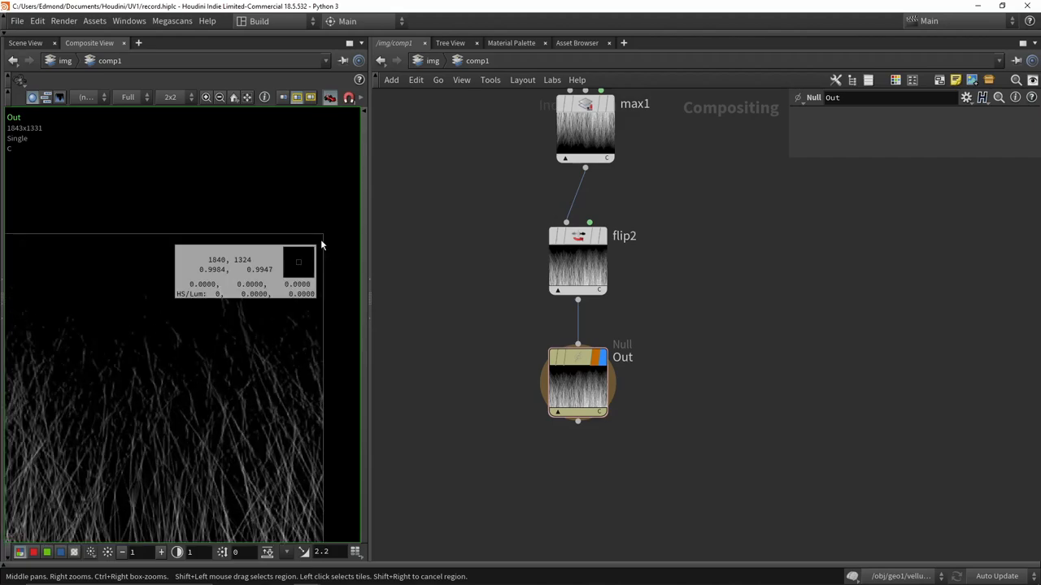
mouse_move(324, 240)
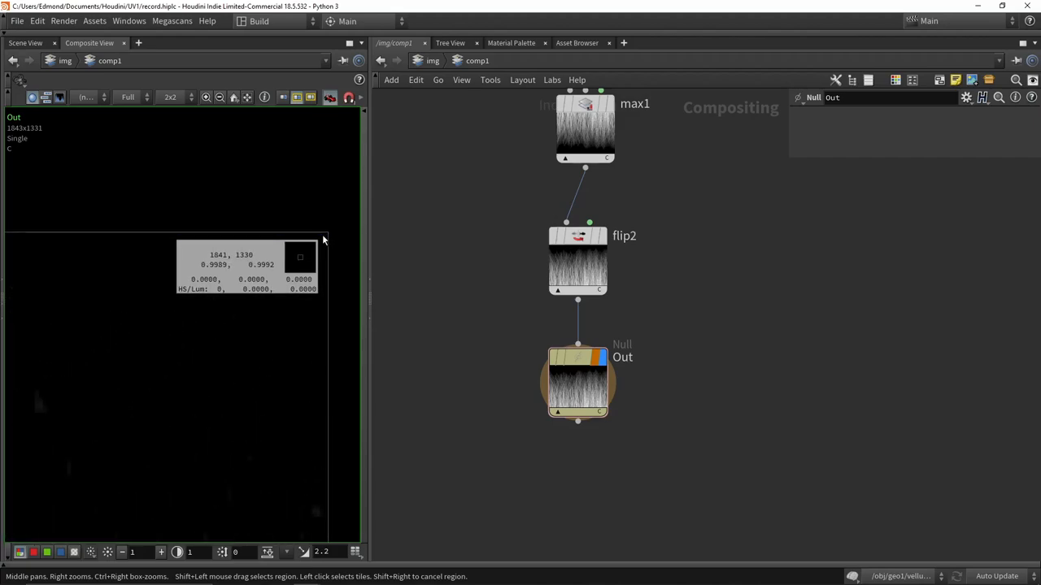
mouse_move(325, 237)
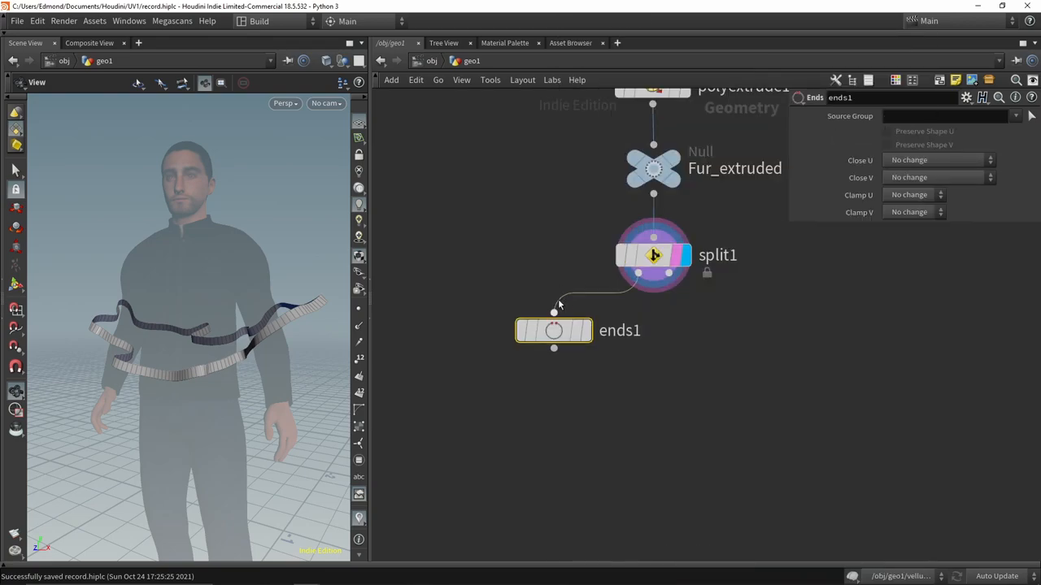
Close the U ends straight, blast to extrudeBack, and add PolyPath, Resample and Attribute Transfer
left_click(939, 160)
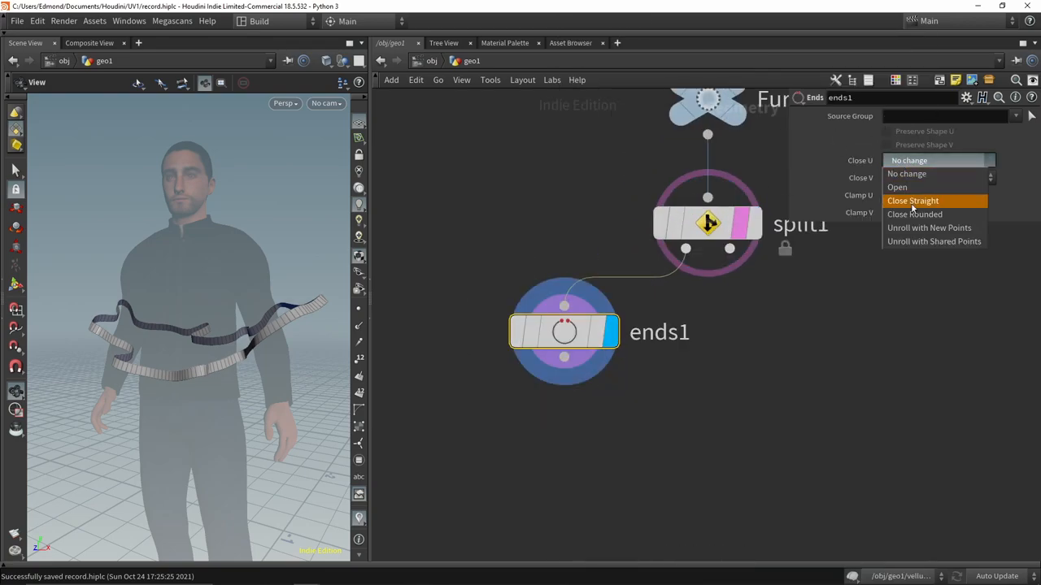
left_click(930, 227)
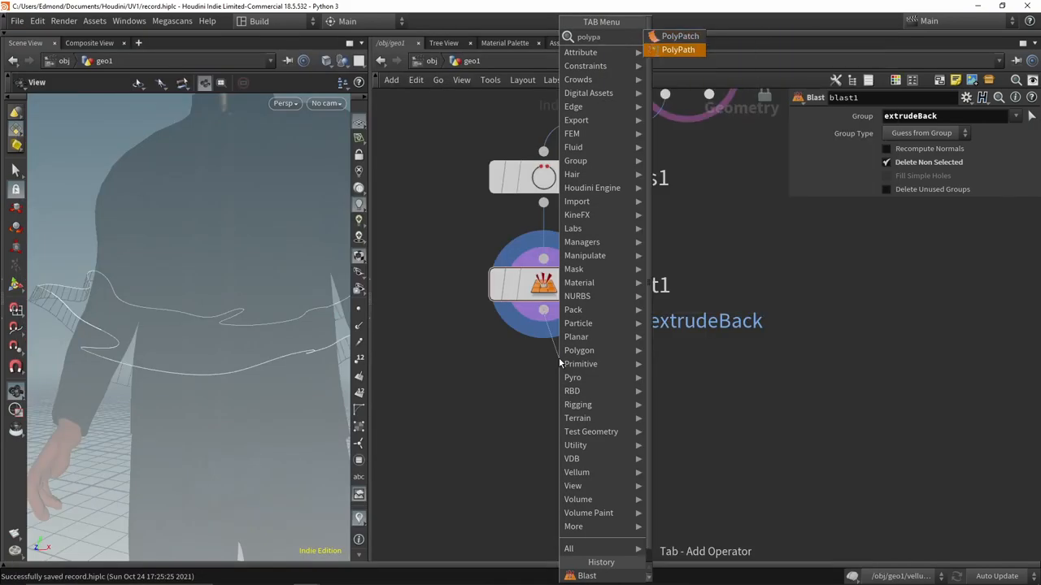
left_click(678, 36)
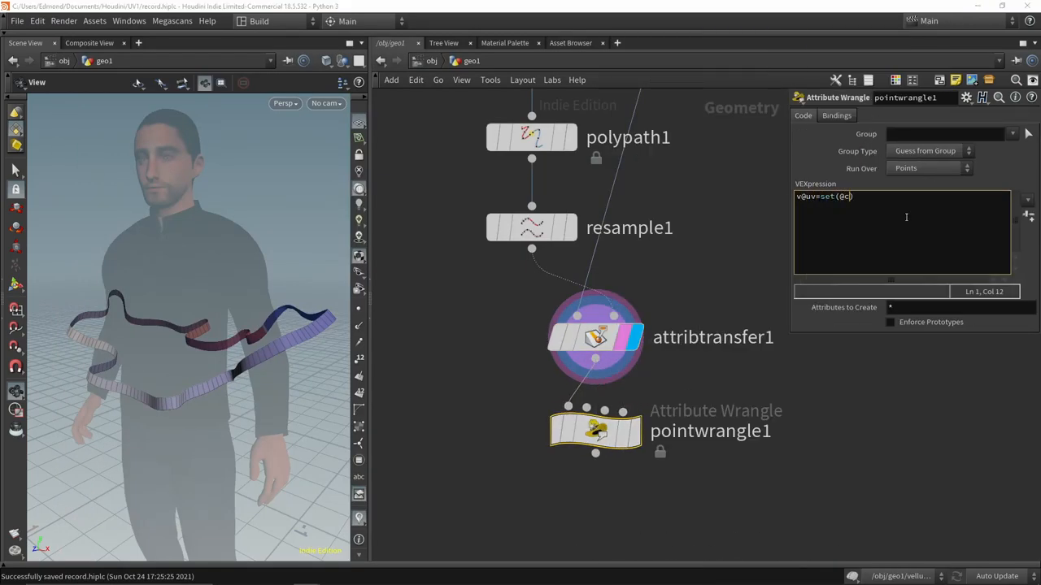
Set rim uv from curveu, set uv.y=1 on extrudeFront in a second wrangle, and add UV Quick Shade
type("urveu,0,1)")
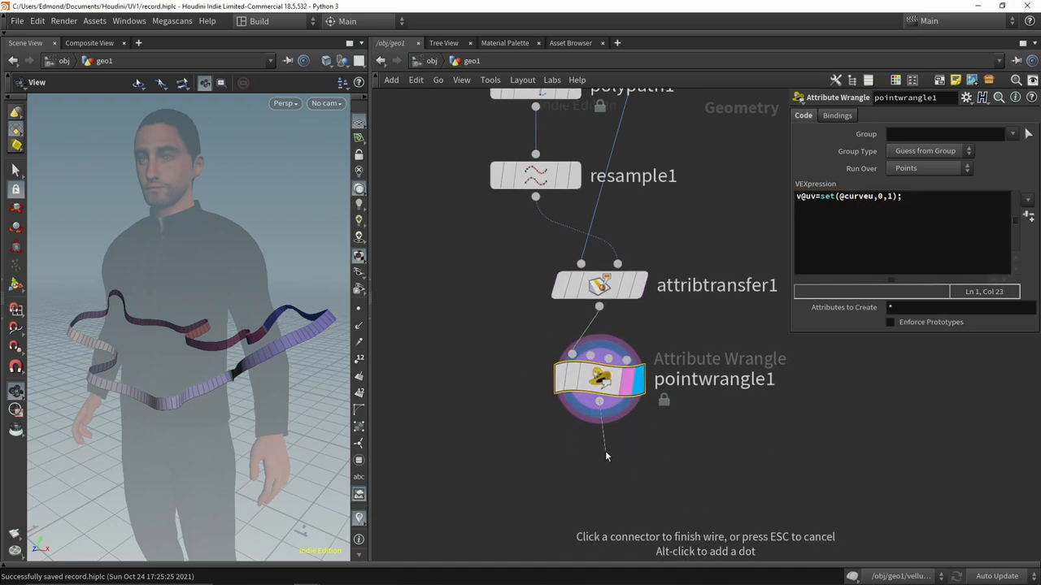
left_click(599, 464)
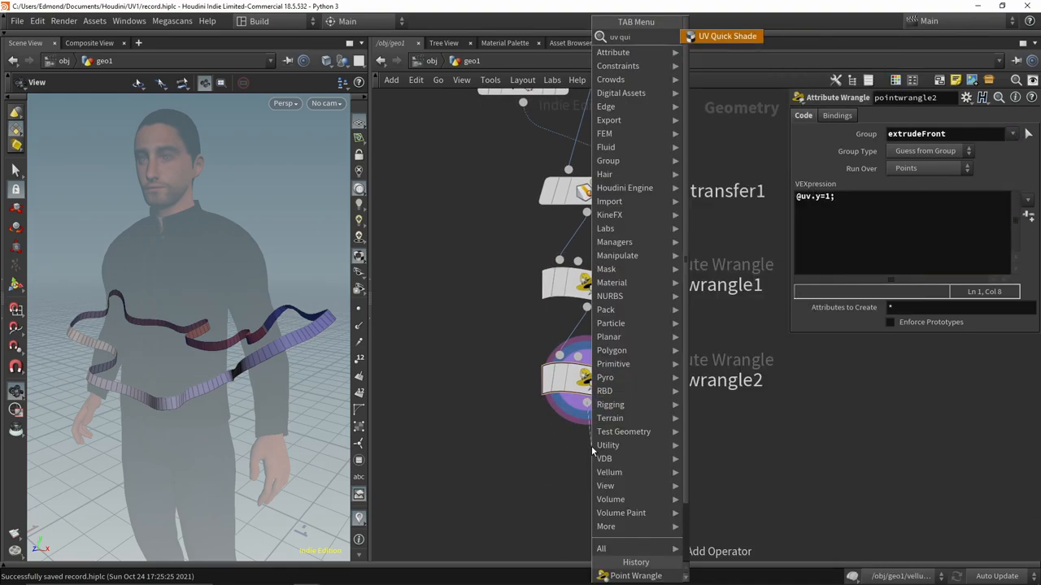
left_click(725, 36)
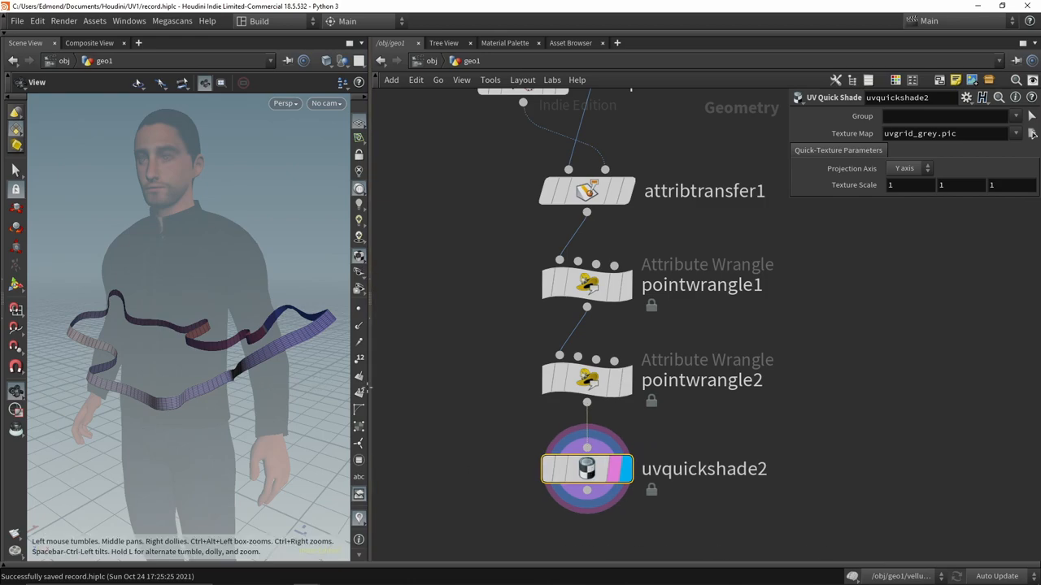
left_click(585, 285)
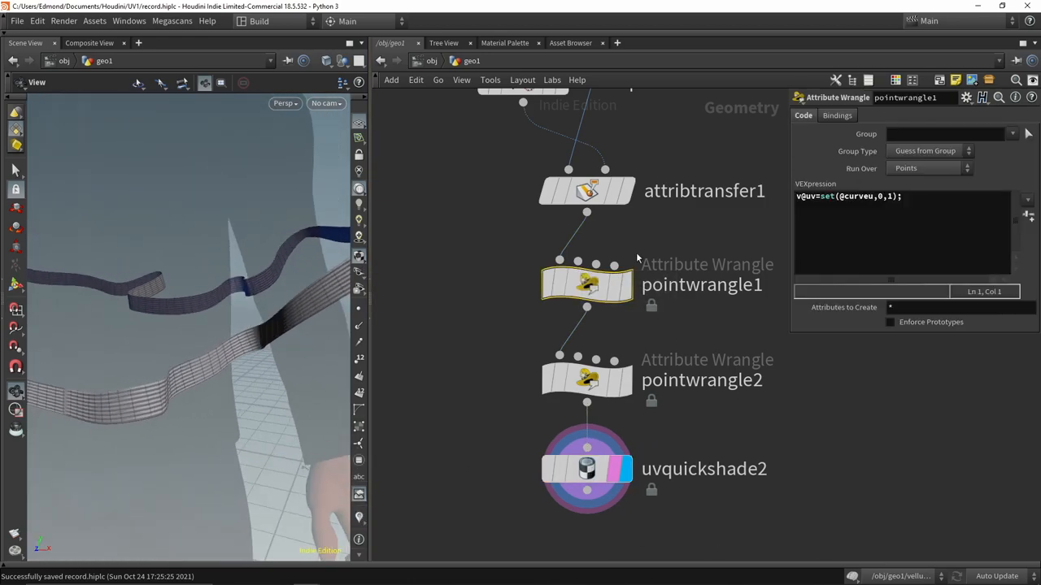
type("chi")
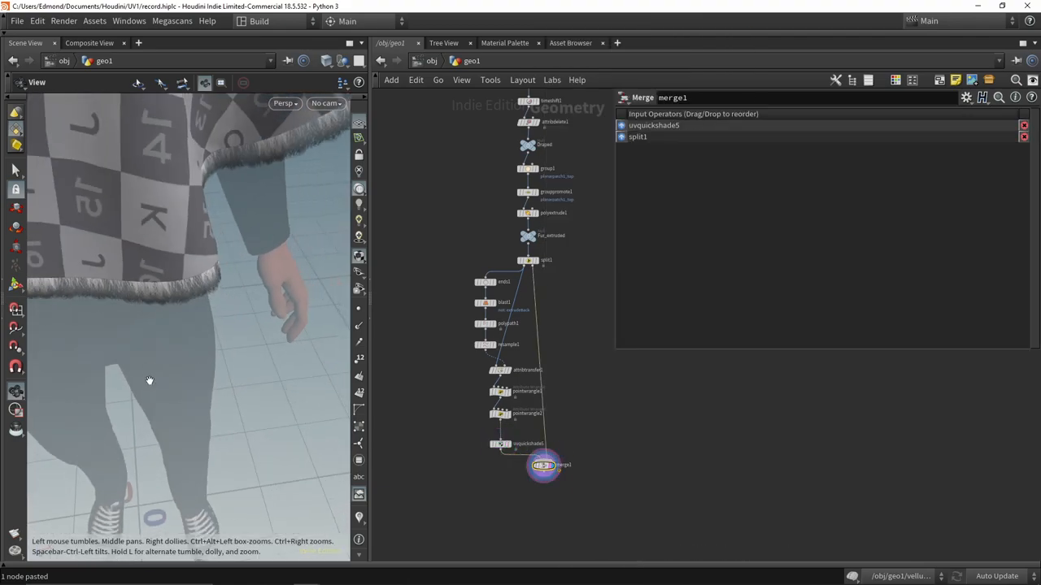
Merge uvquickshade5 with split1, add Fuse, and insert an Attribute Promote moving uv to Vertex
left_click_drag(150, 381, 220, 274)
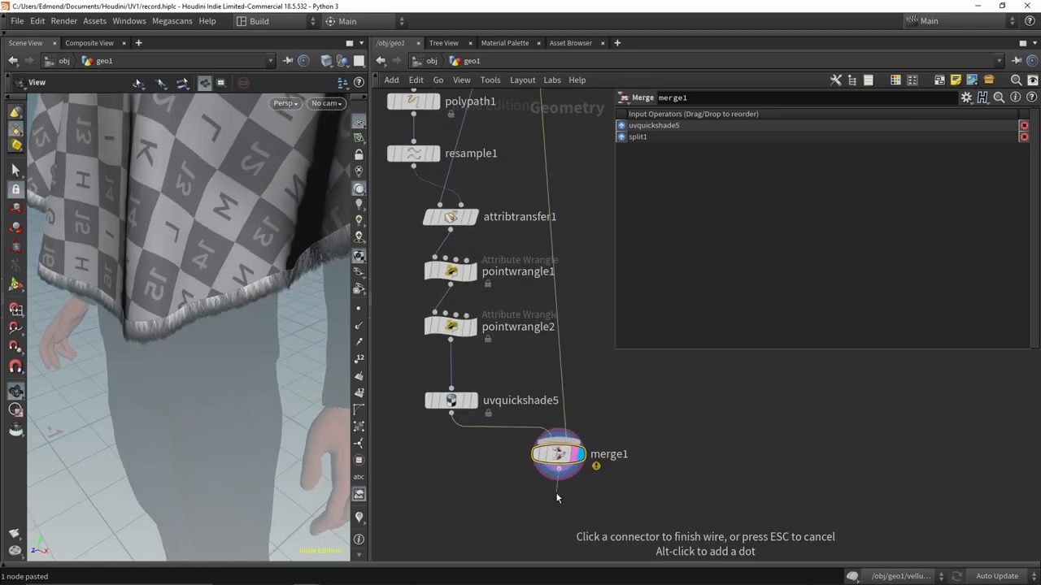
key("Tab")
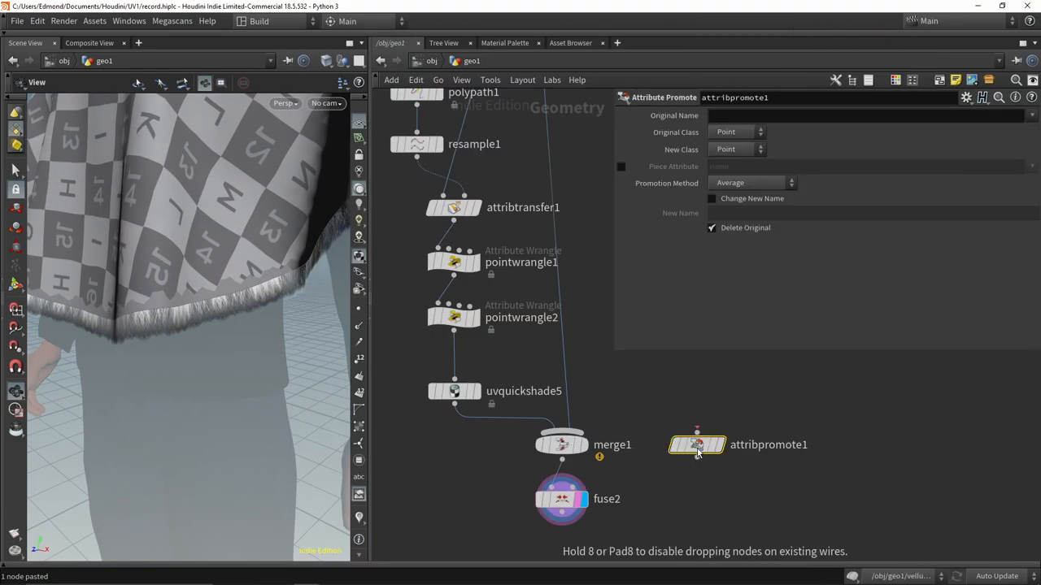
left_click(736, 149)
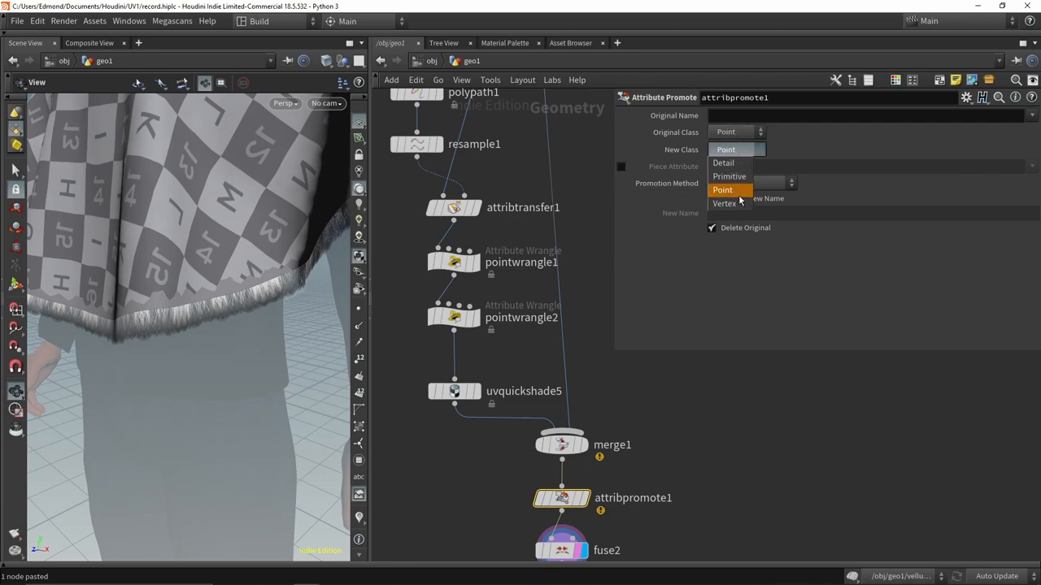
left_click(453, 391)
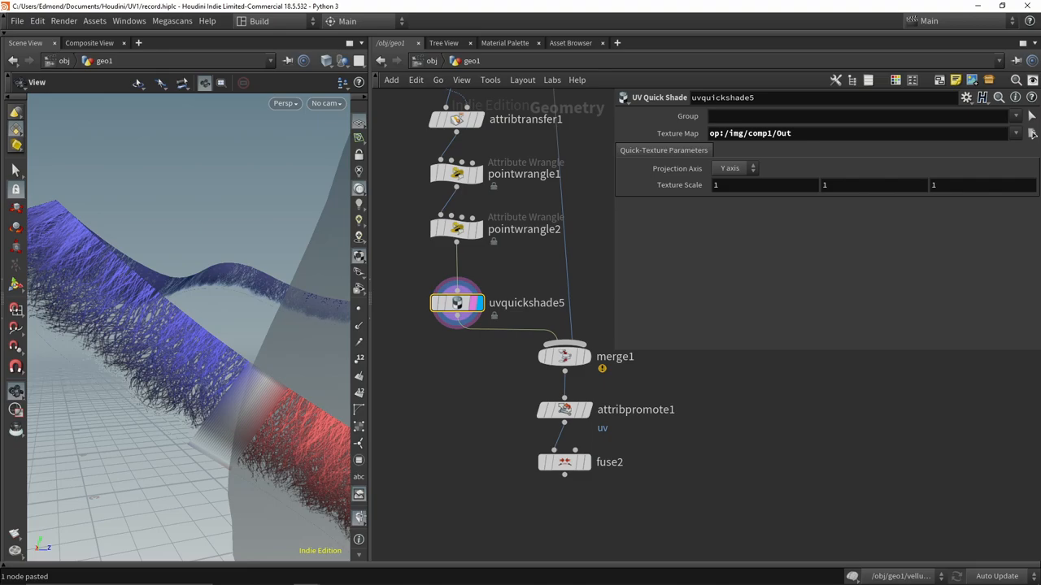
key("Tab")
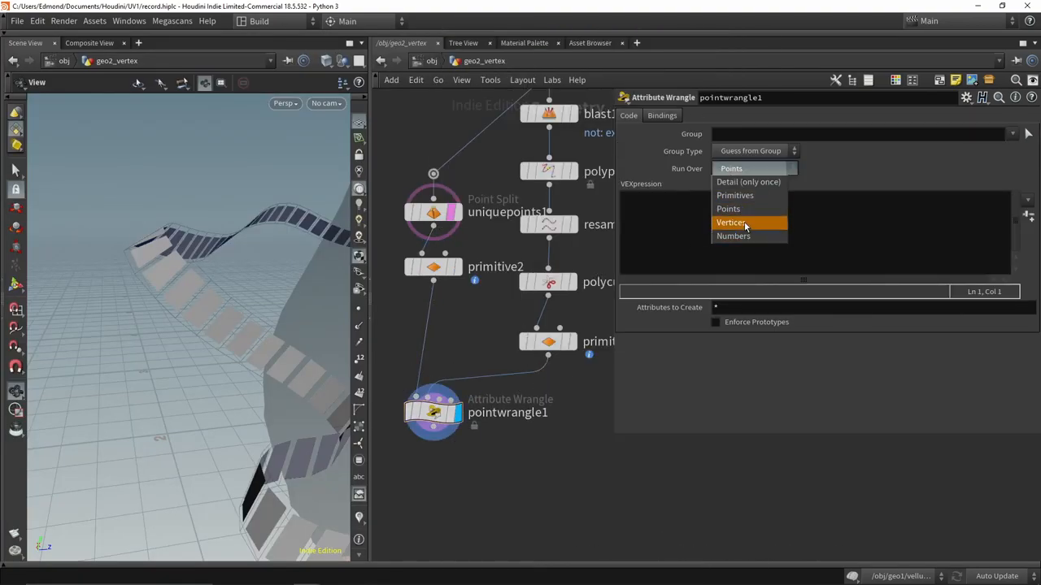
Run wrangles over vertices, copy curveu, set vertex uv, and restrict the second wrangle to extrudeFront
left_click(729, 221)
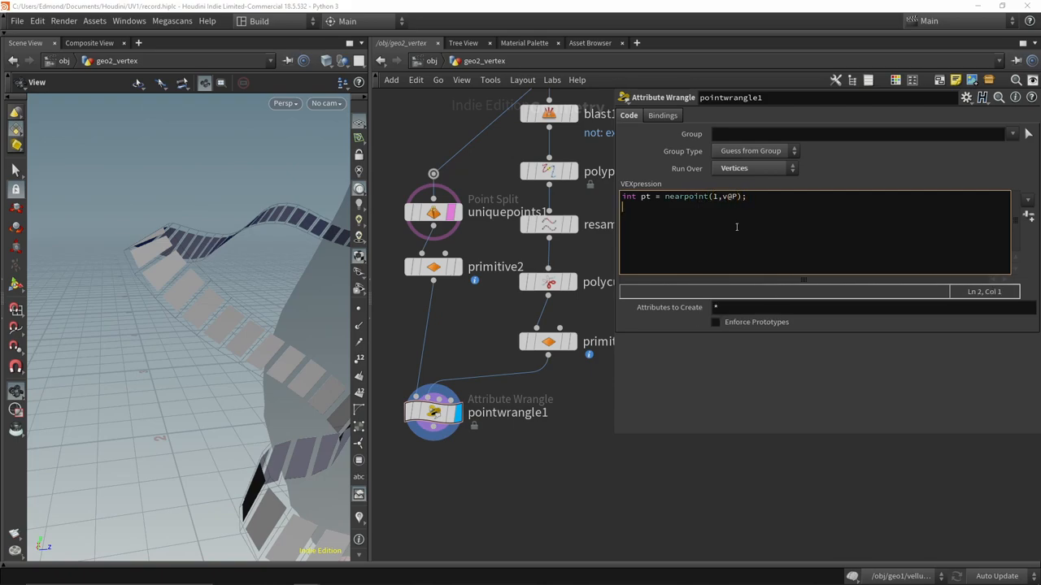
type("@curveu = point")
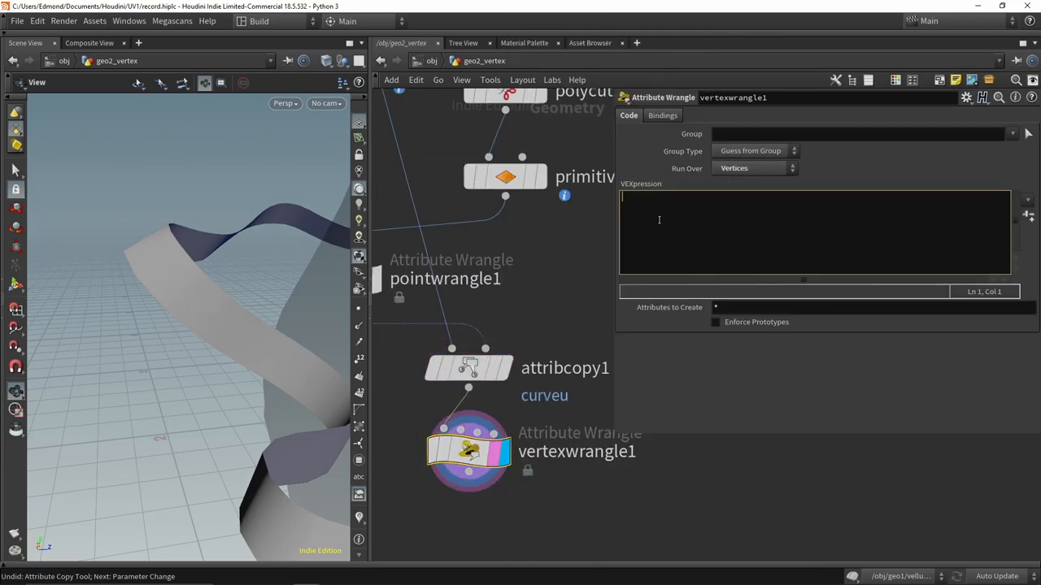
type("v@uc = set(@curveu)")
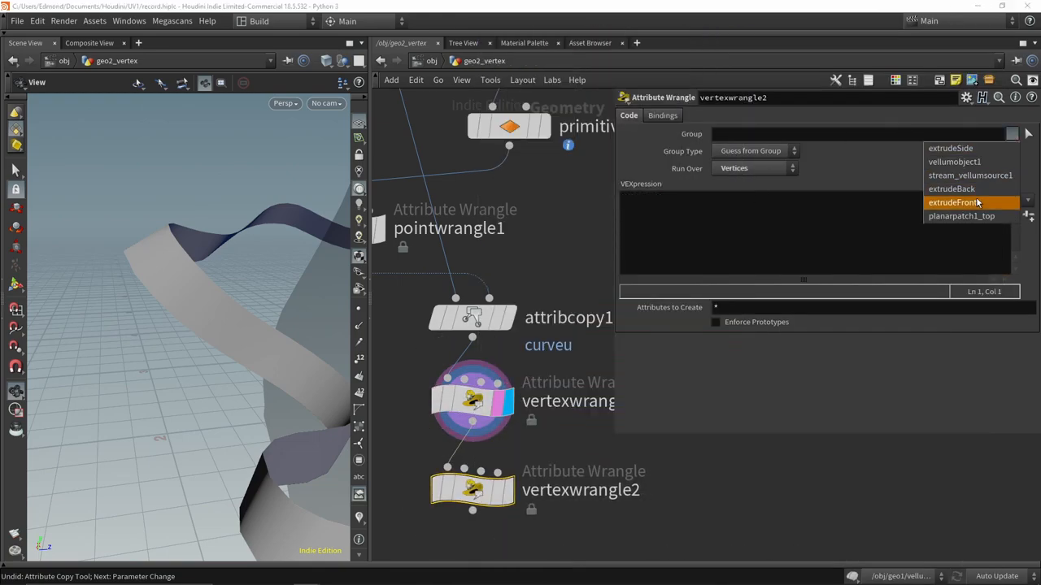
left_click(953, 201)
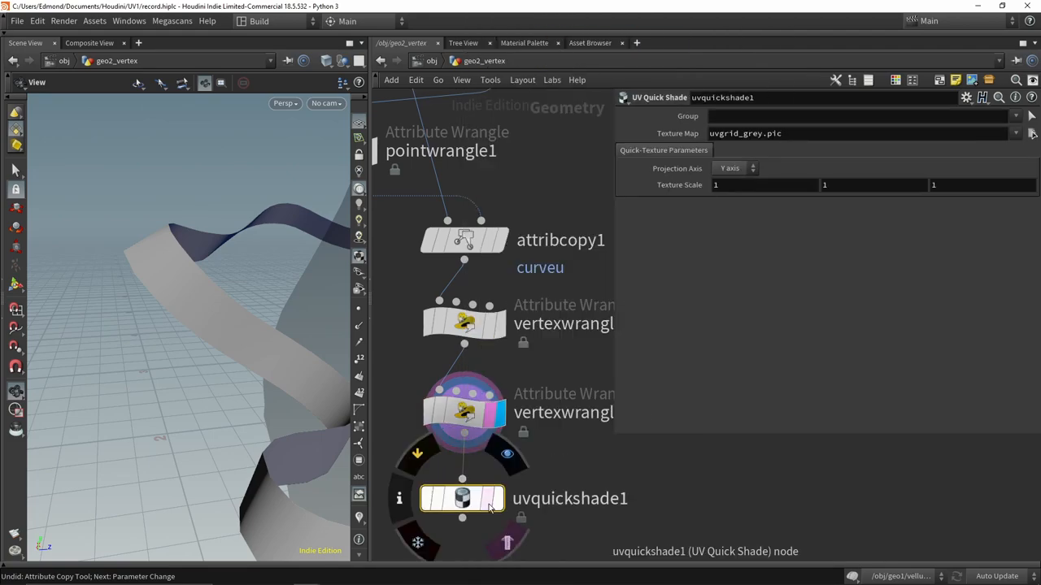
key("ctrl+v")
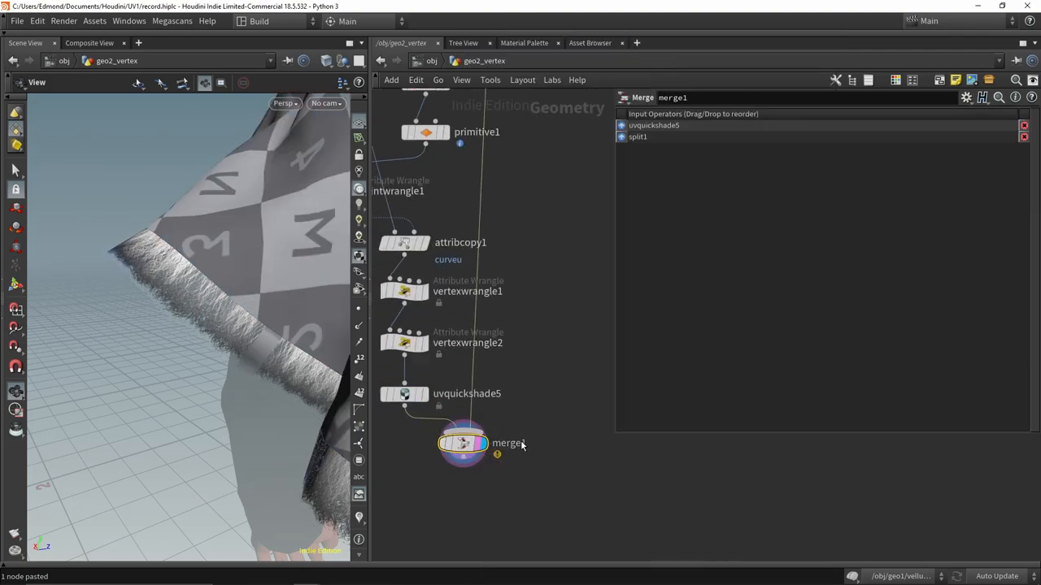
Connect the pasted Merge to split1 and search for an Attribute Promote node
key("Tab")
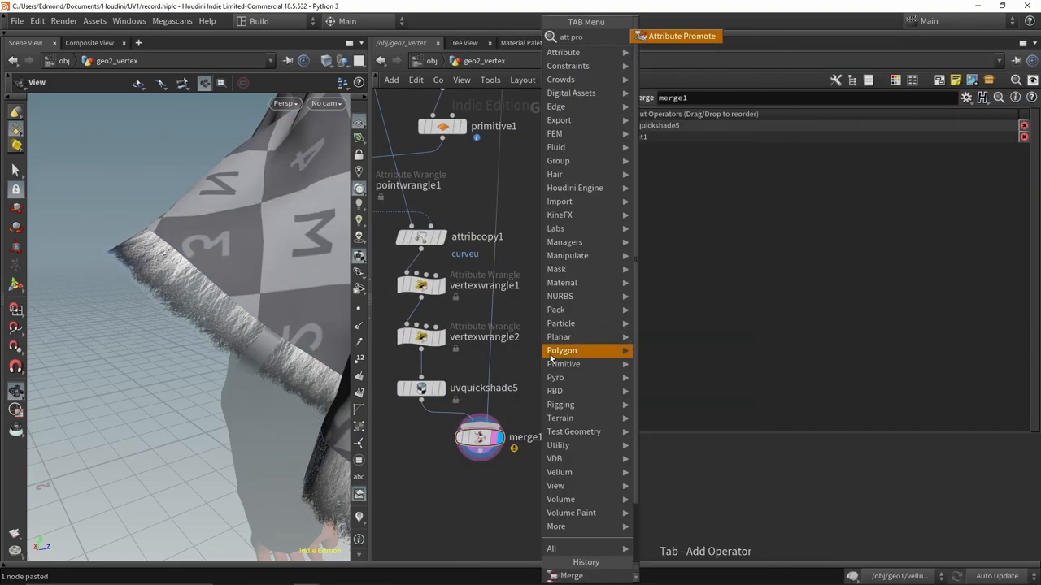